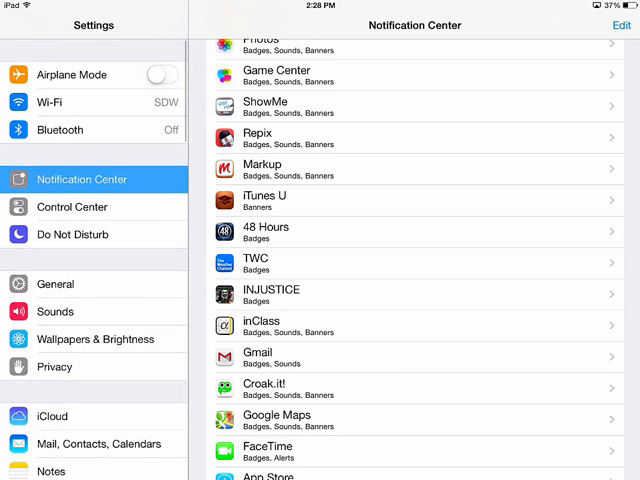
Enable Restrictions under General, setting a four-digit restrictions passcode
left_click(55, 284)
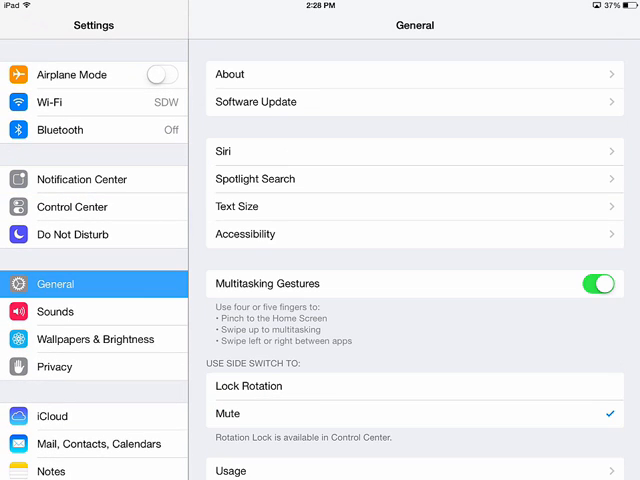
scroll("down", 3)
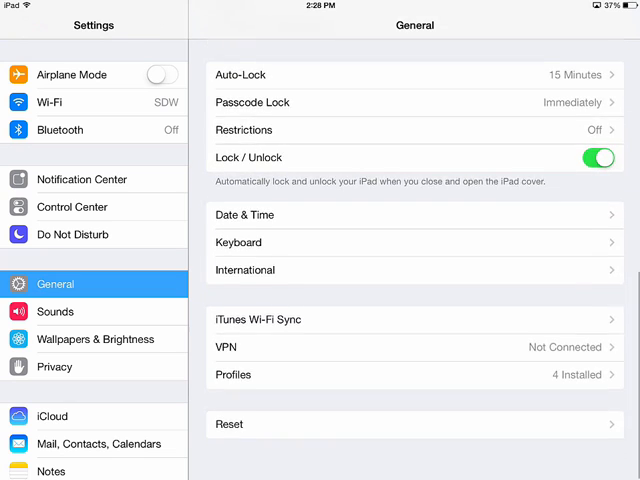
scroll("down", 3)
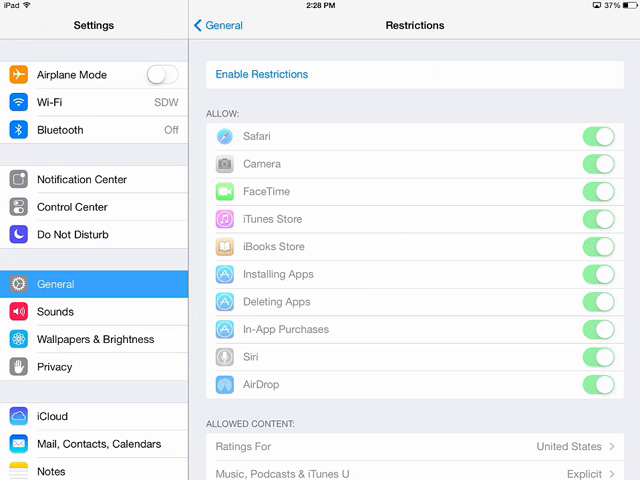
left_click(261, 74)
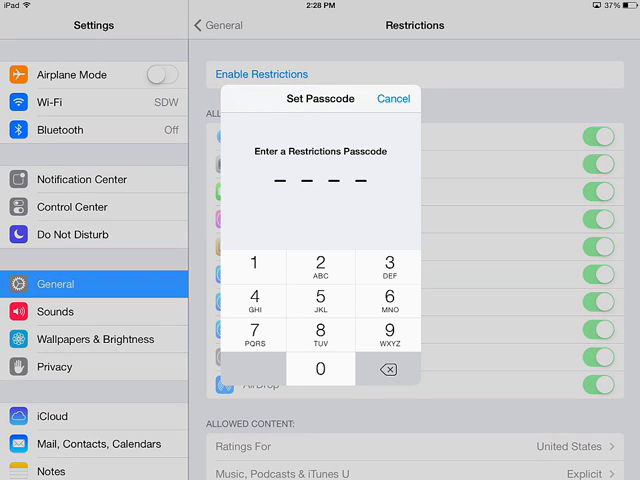
left_click(320, 369)
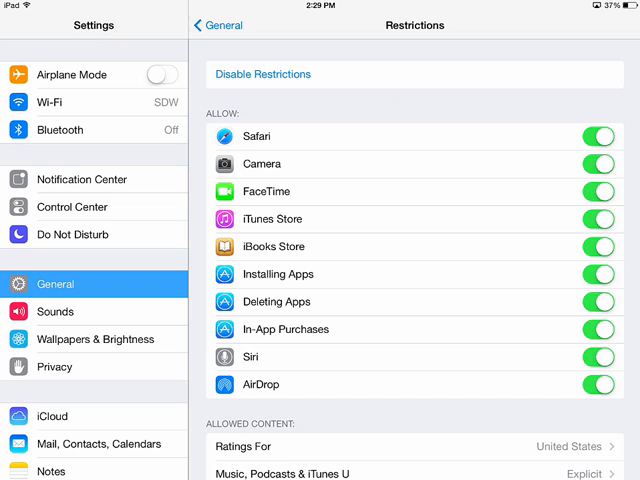
Set the Accounts restriction under Allow Changes to Don't Allow Changes
scroll("down", 3)
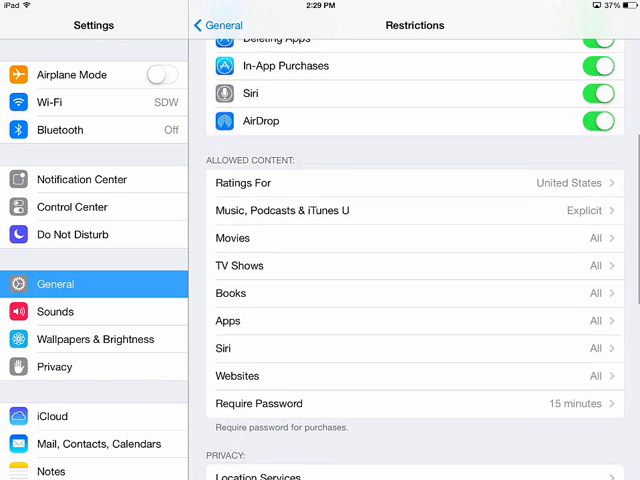
scroll("down", 3)
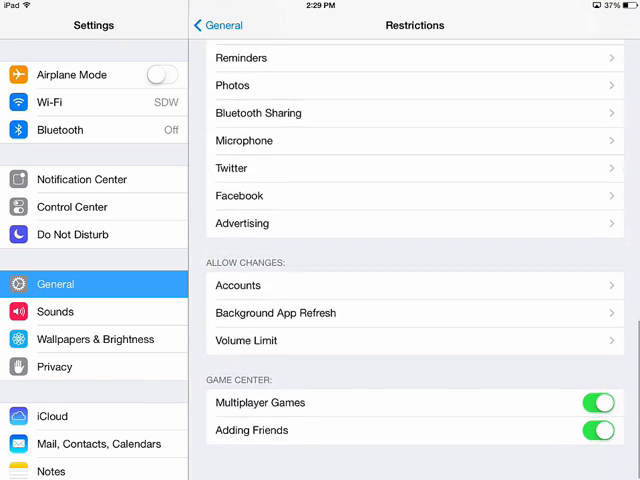
scroll("down", 3)
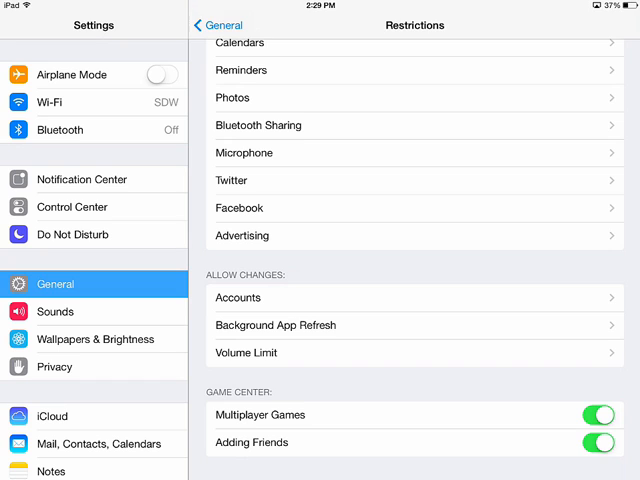
left_click(413, 297)
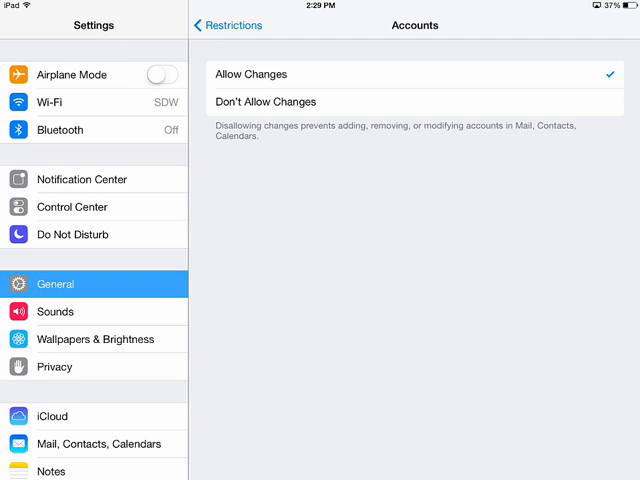
left_click(265, 101)
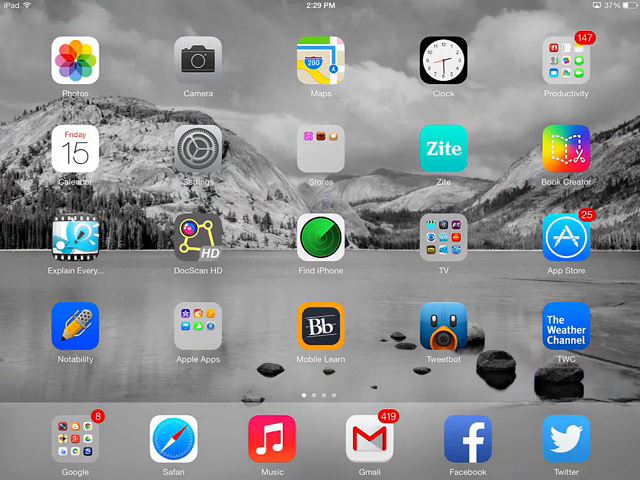
Launch the App Store and scroll the Featured page down to the greyed-out Apple ID
left_click(566, 240)
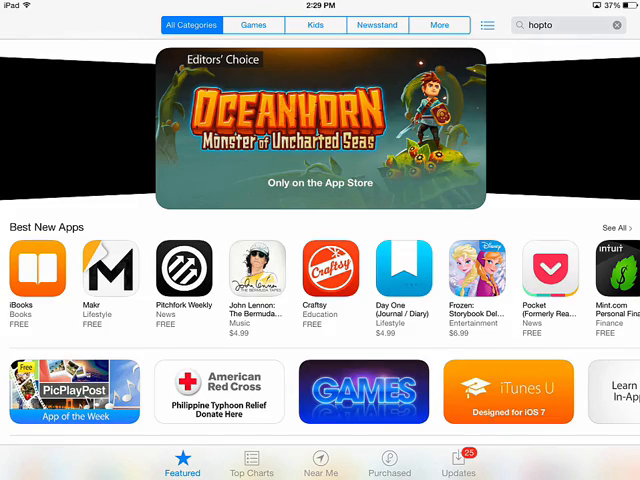
scroll("down", 3)
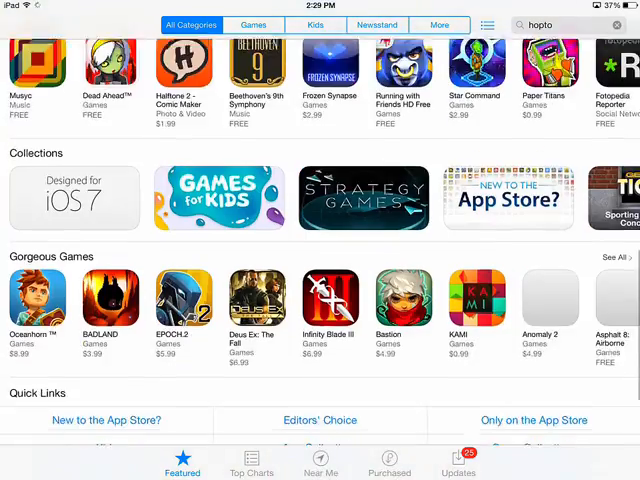
scroll("down", 3)
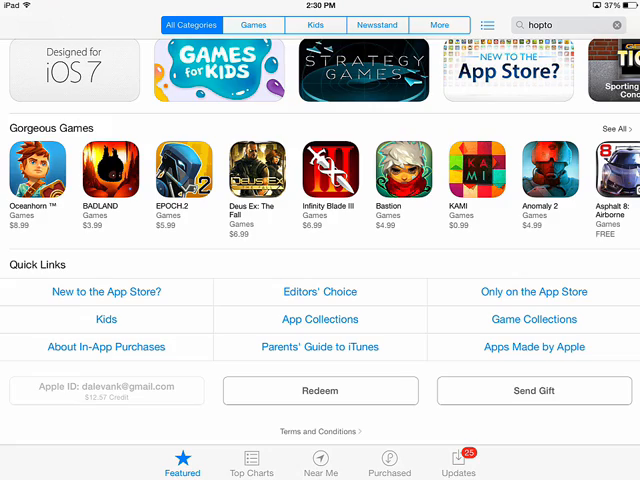
scroll("down", 3)
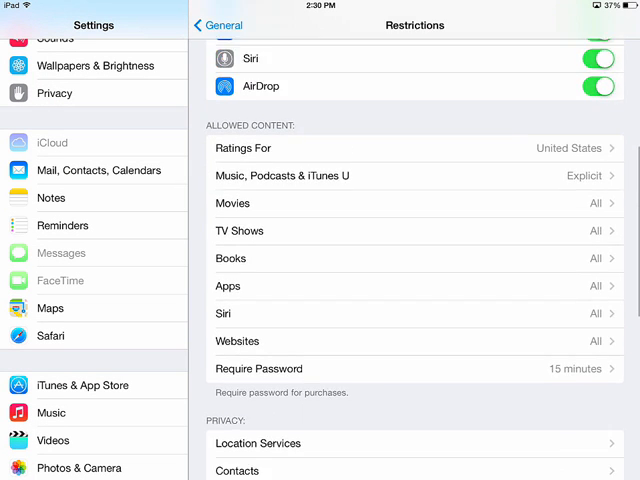
Switch the Accounts restriction back to Allow Changes and return to the Restrictions overview
scroll("down", 3)
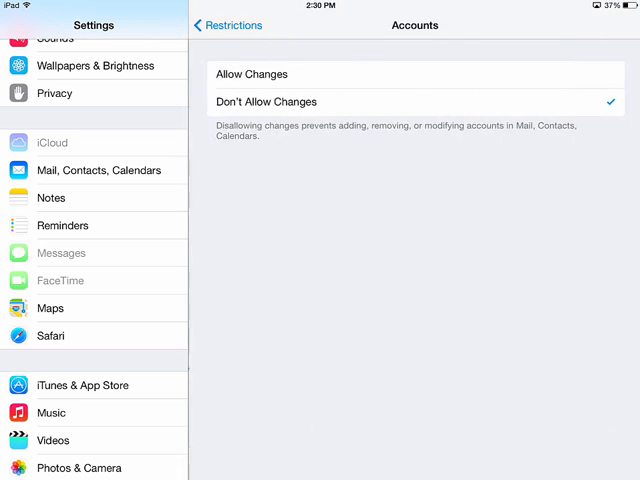
left_click(250, 74)
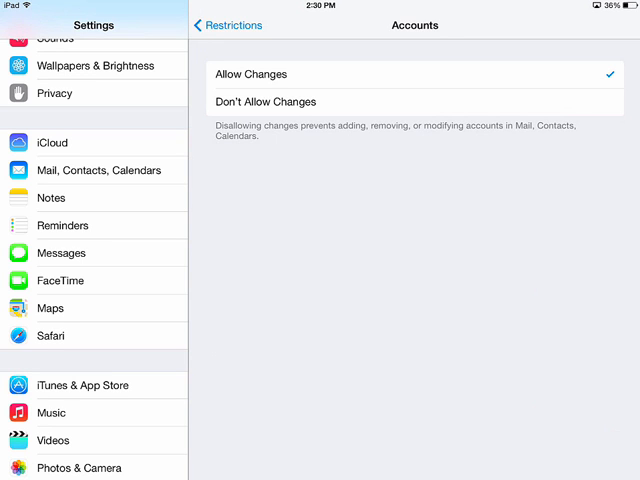
left_click(212, 25)
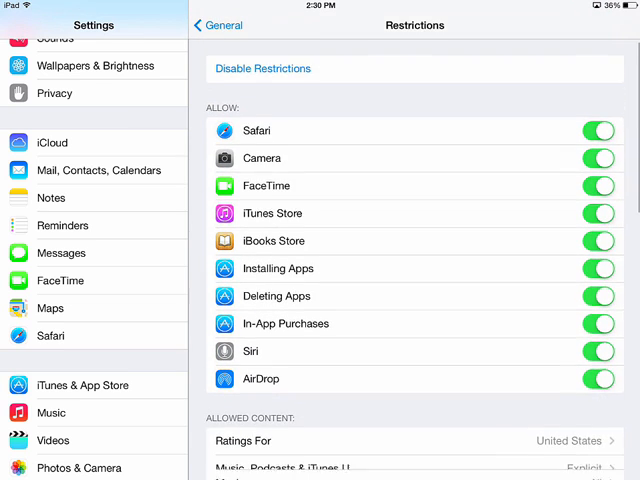
scroll("down", 3)
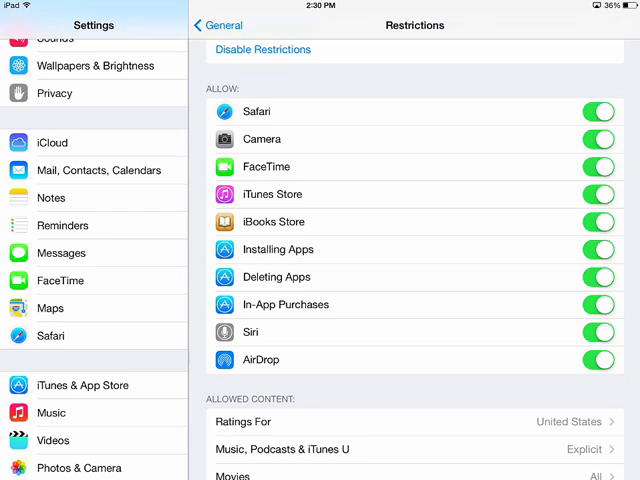
Turn iMessage off, then set the Accounts restriction to Don't Allow Changes again
left_click(62, 252)
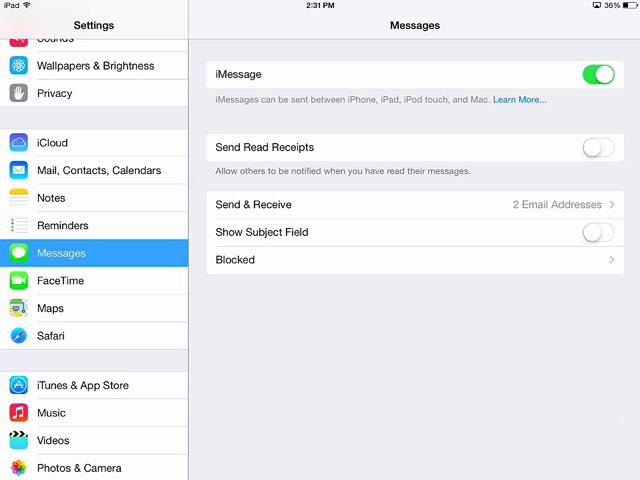
left_click(597, 72)
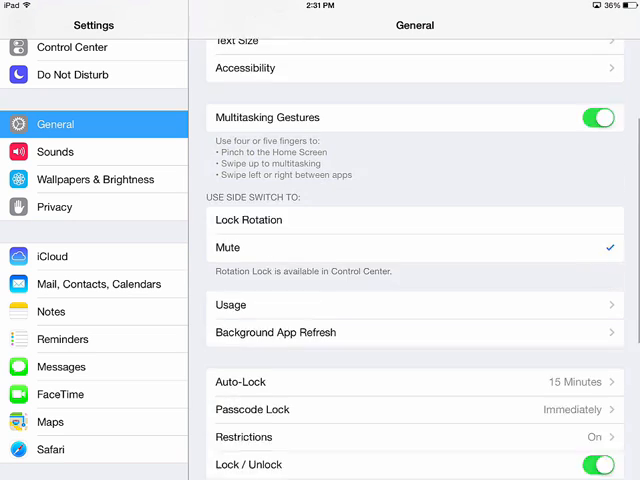
left_click(244, 437)
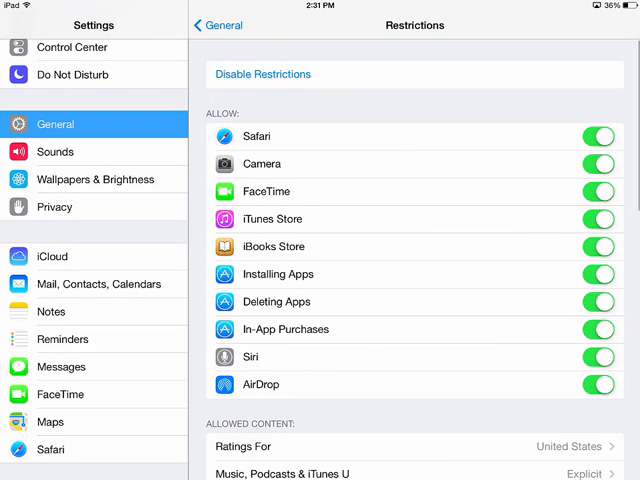
scroll("down", 3)
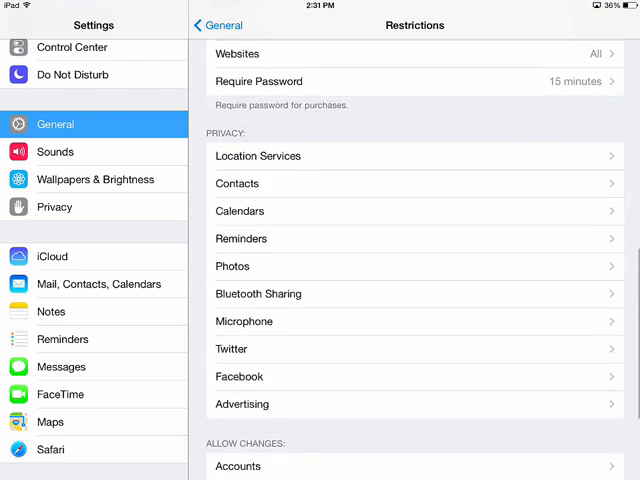
scroll("down", 3)
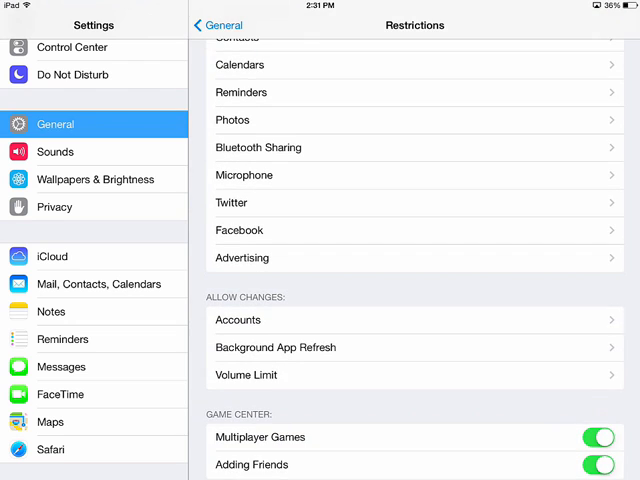
left_click(414, 320)
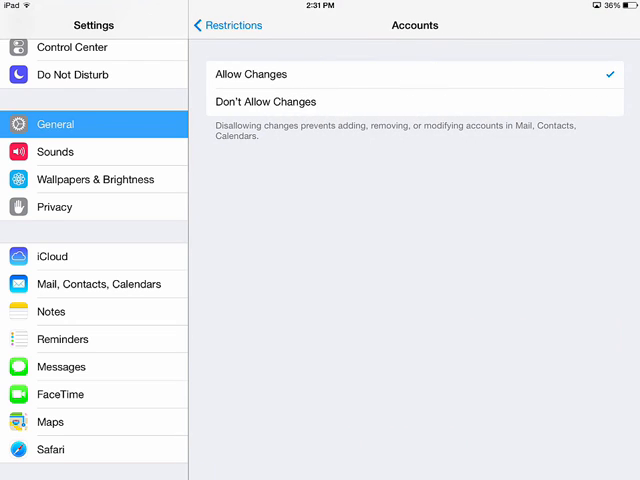
left_click(265, 101)
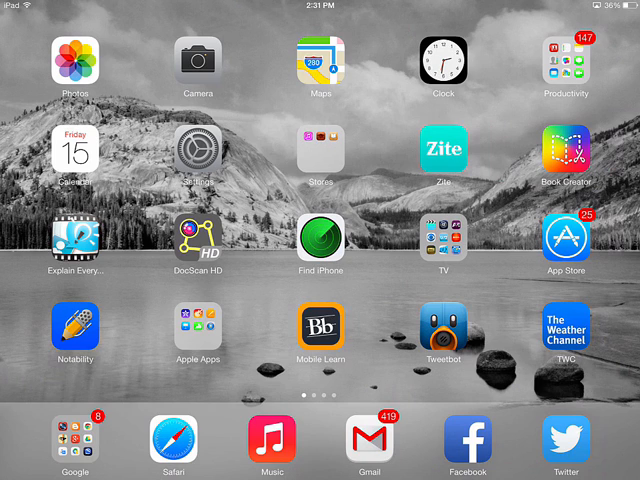
Launch Messages from the Productivity folder
left_click(566, 66)
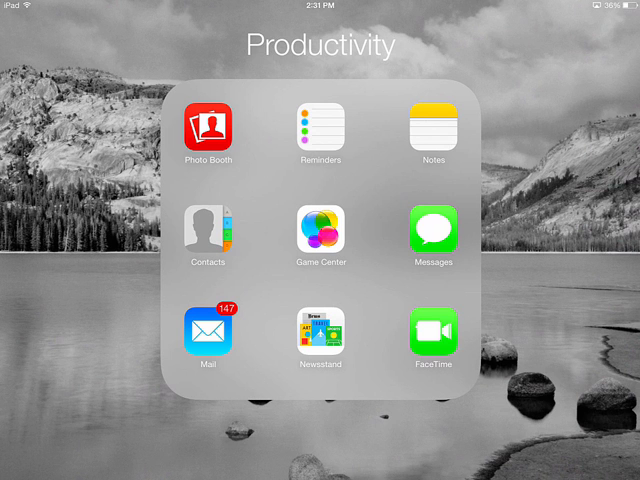
left_click(433, 238)
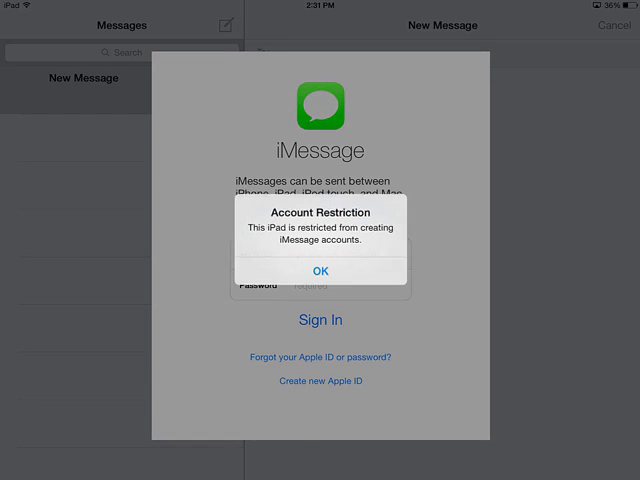